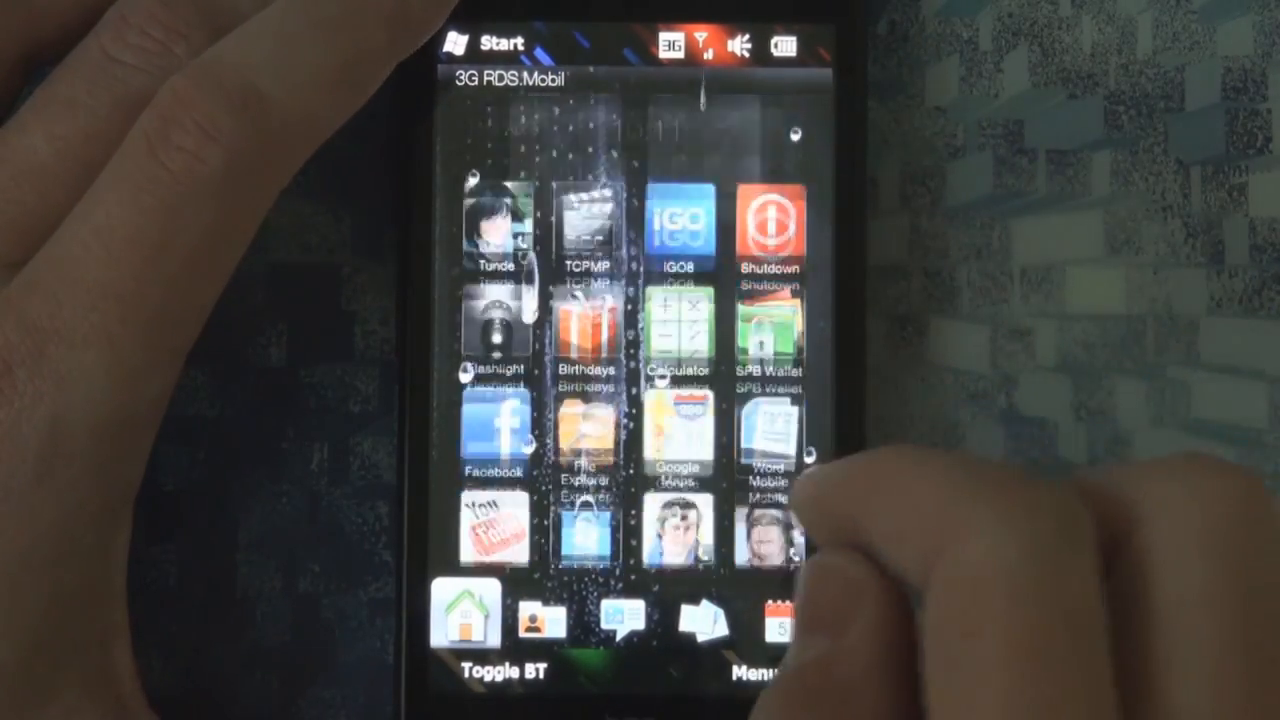
Launch Word Mobile from the Windows Mobile home screen
click(769, 440)
text(The quick Brown fox jumped over the)
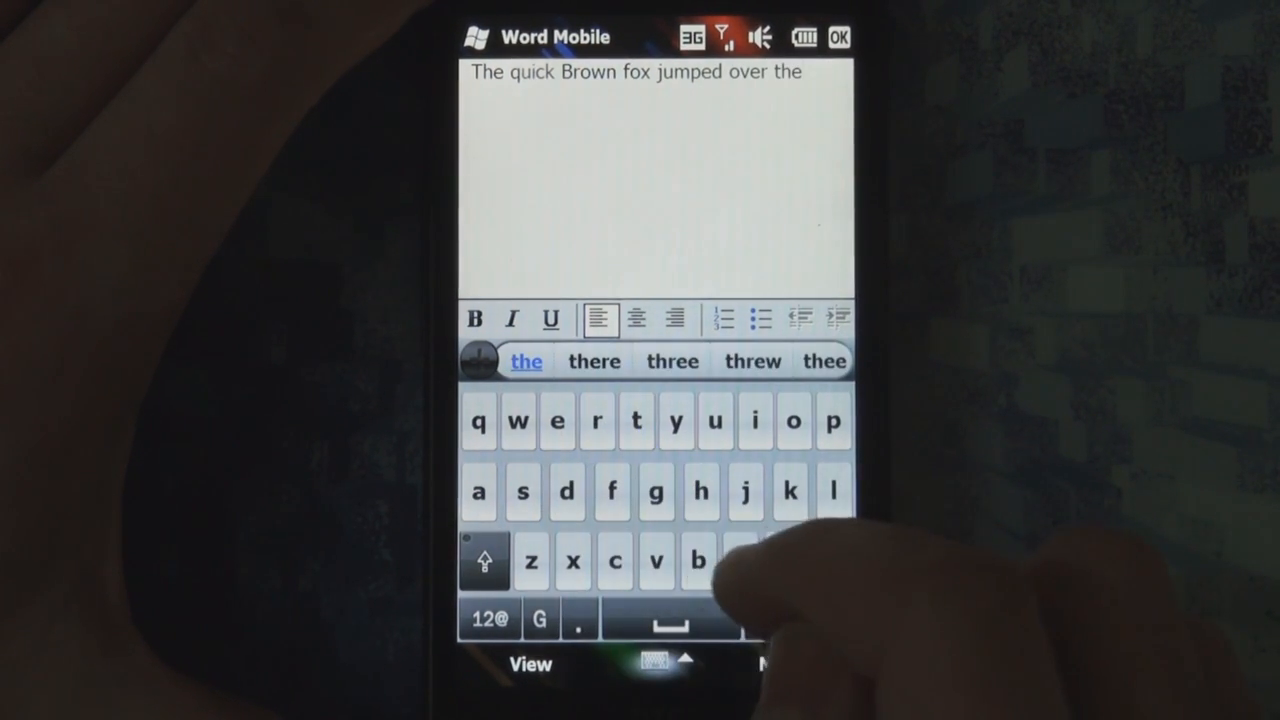
text(lazy)
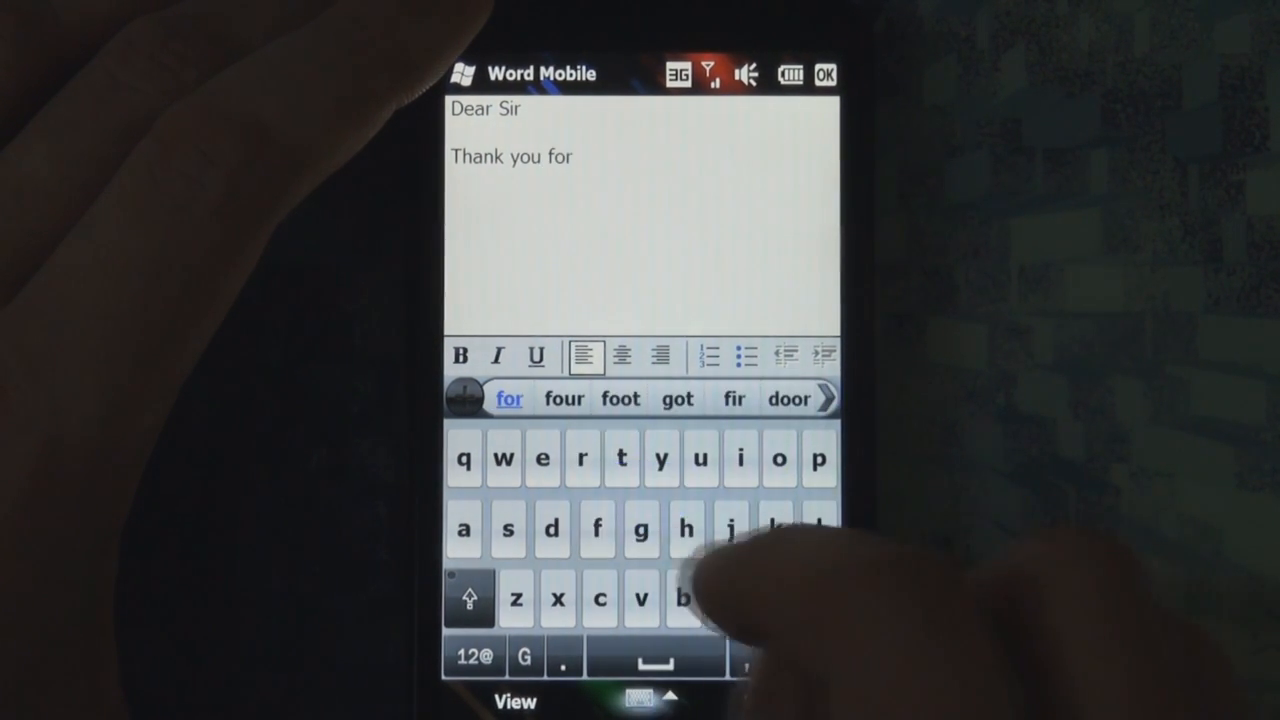
Swipe-type 'Thank you for the file you have sent me,i appreciate it', correcting 'Mr' to 'me'
text(the)
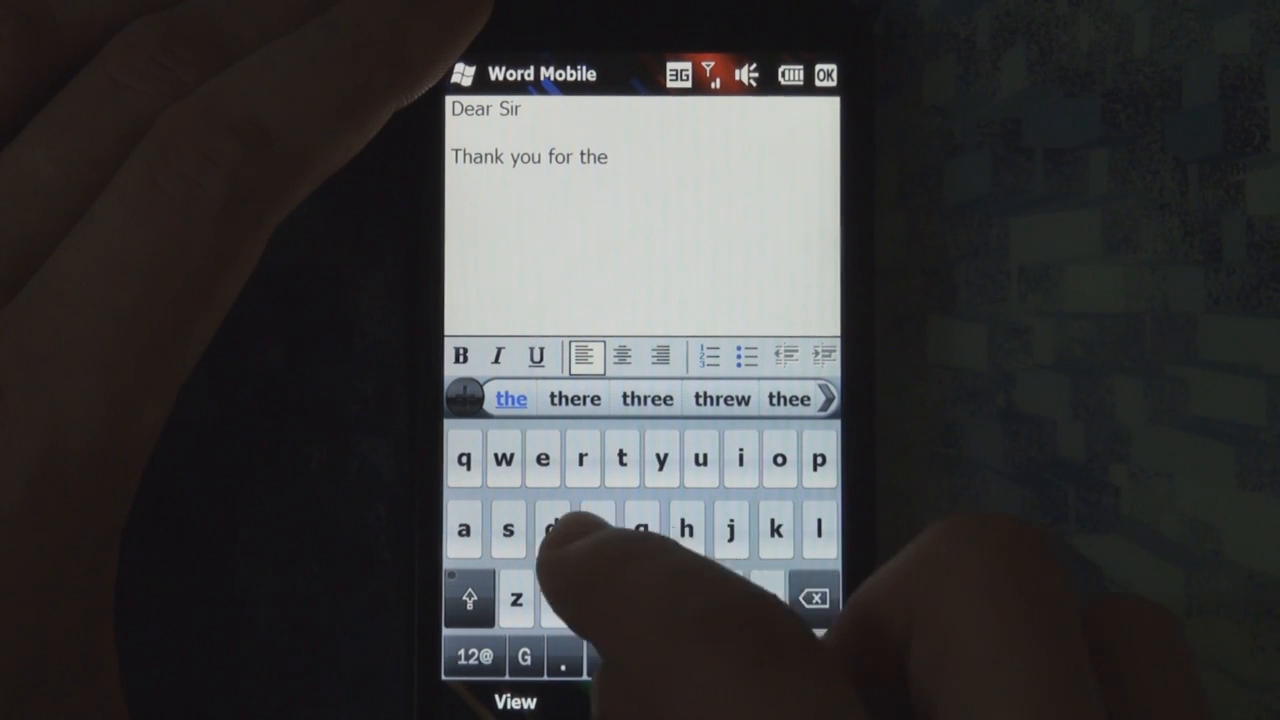
text(file you have sent)
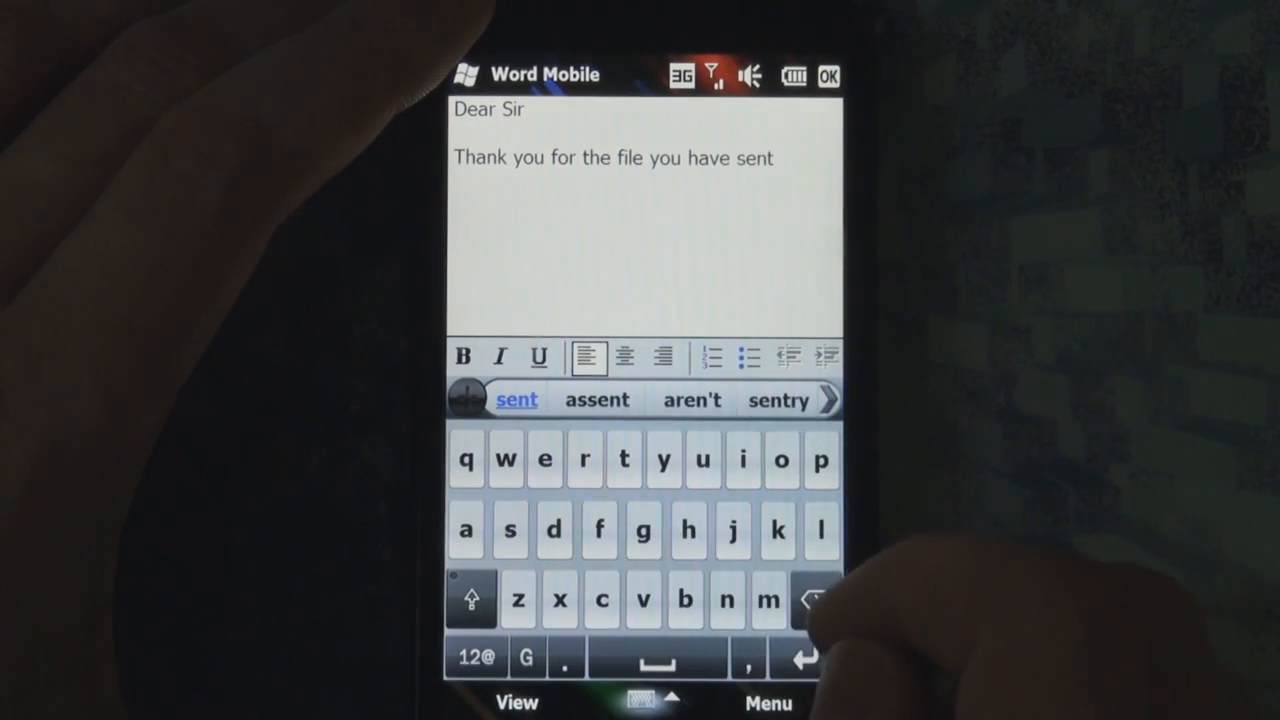
text(Mr)
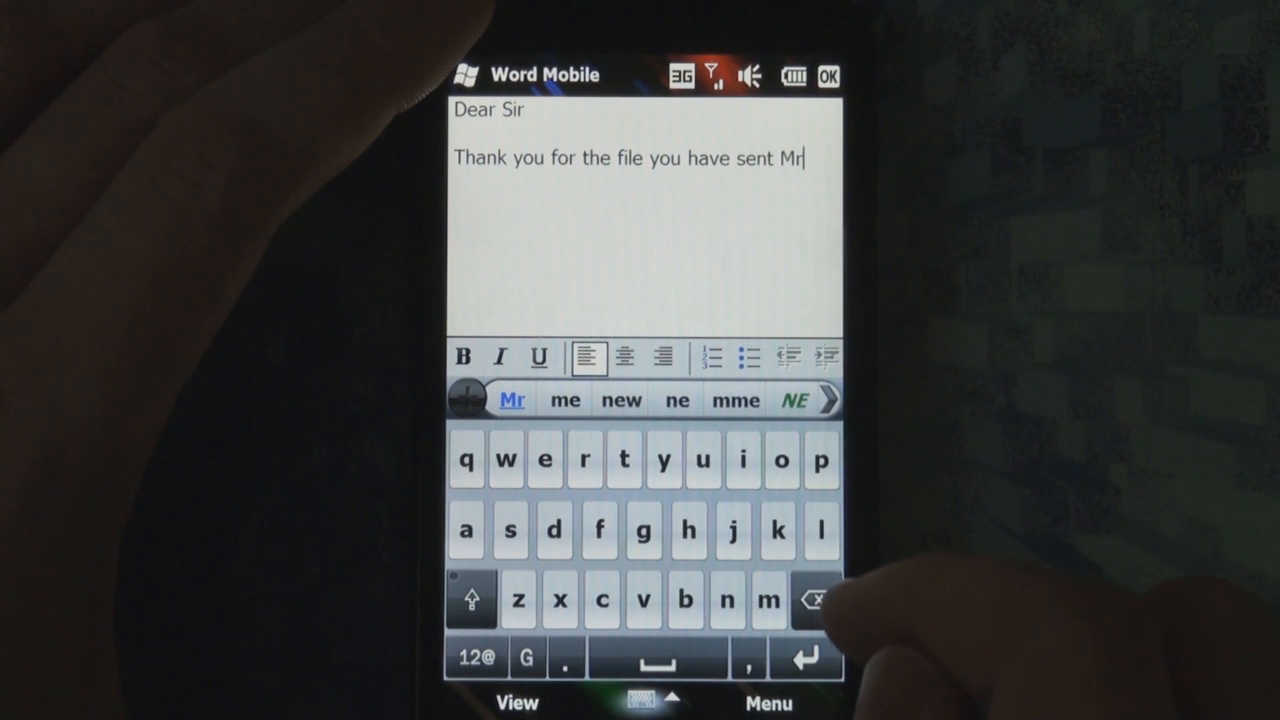
click(564, 400)
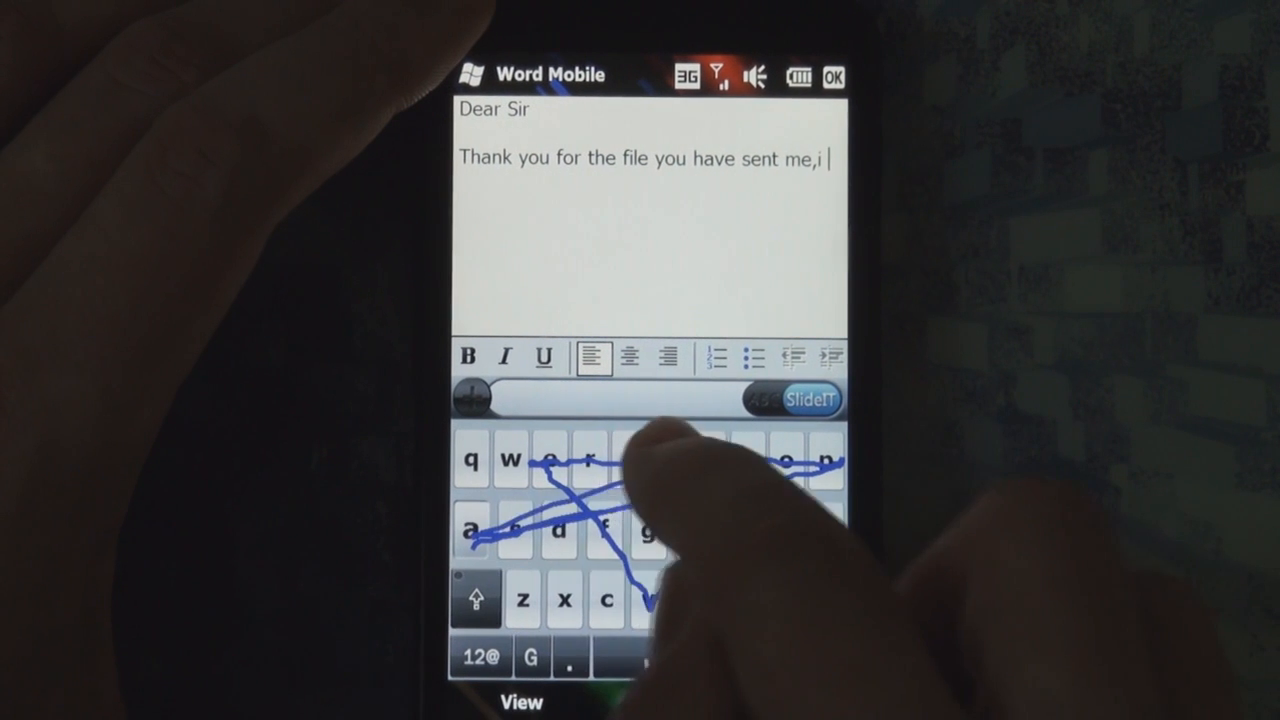
text(appreciate it.)
text(Regarded)
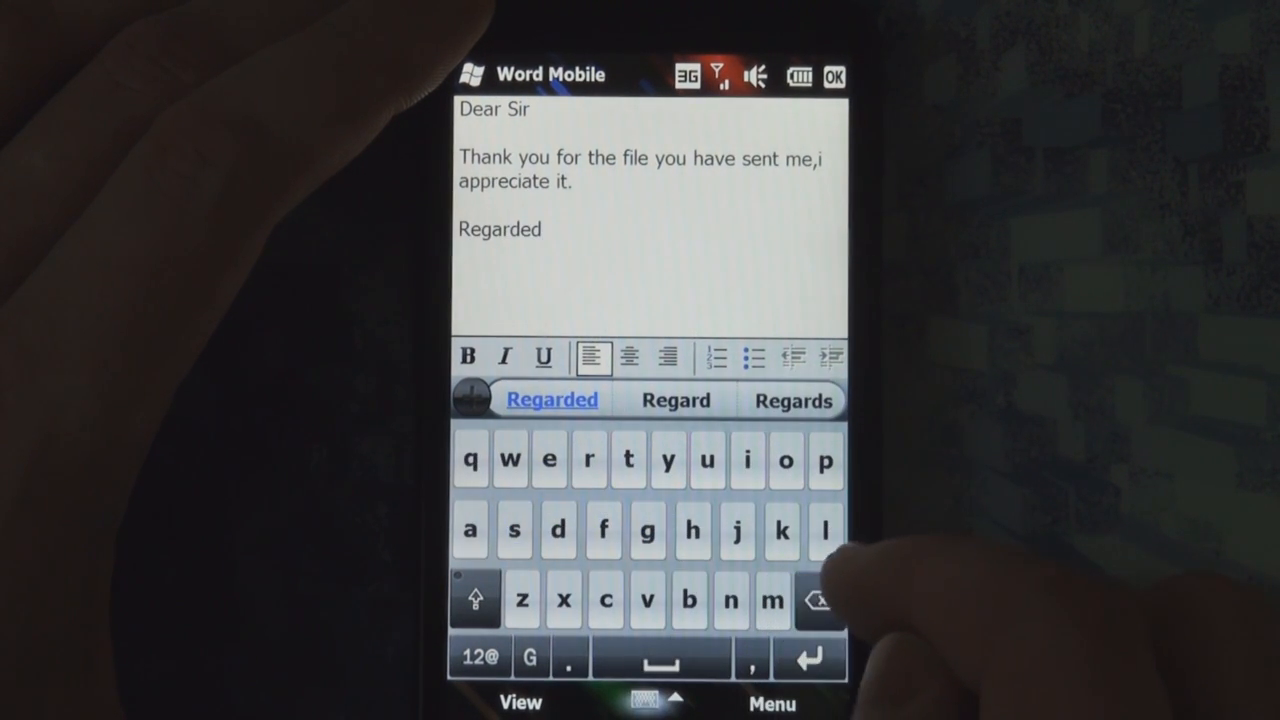
Correct 'Regarded' to 'Regards' and sign the letter 'Tony'
click(792, 400)
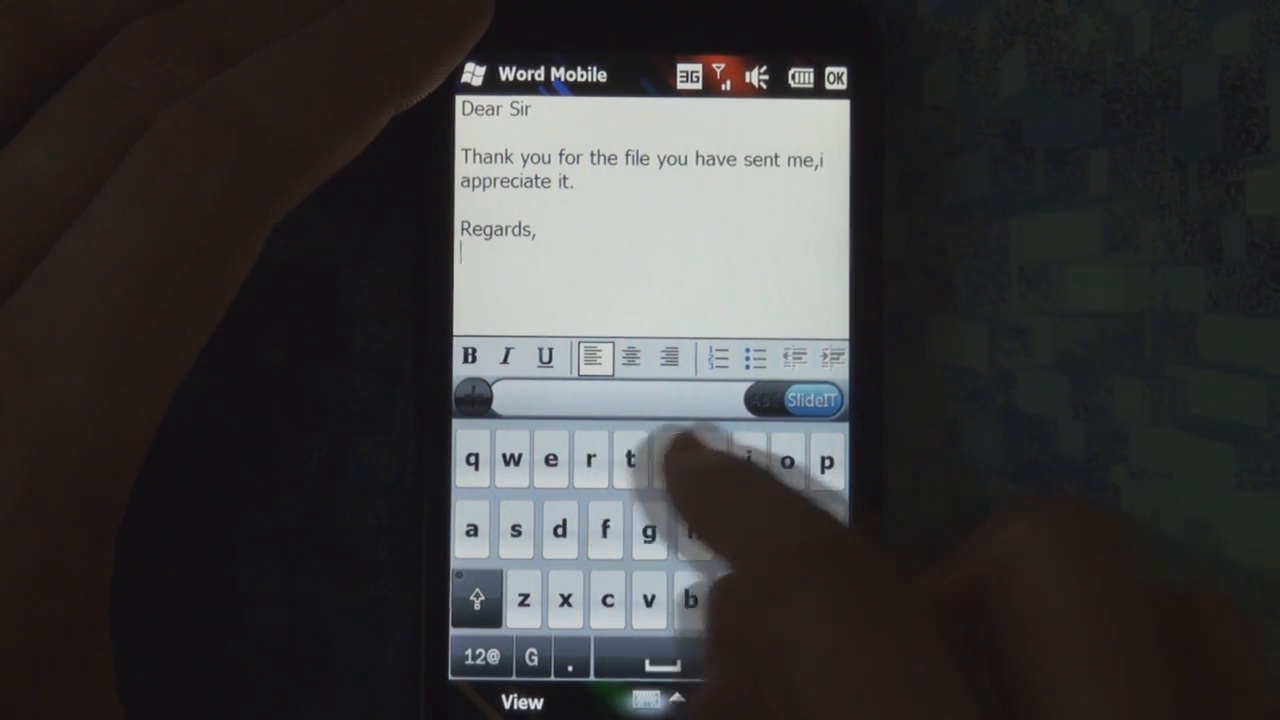
text(Tony)
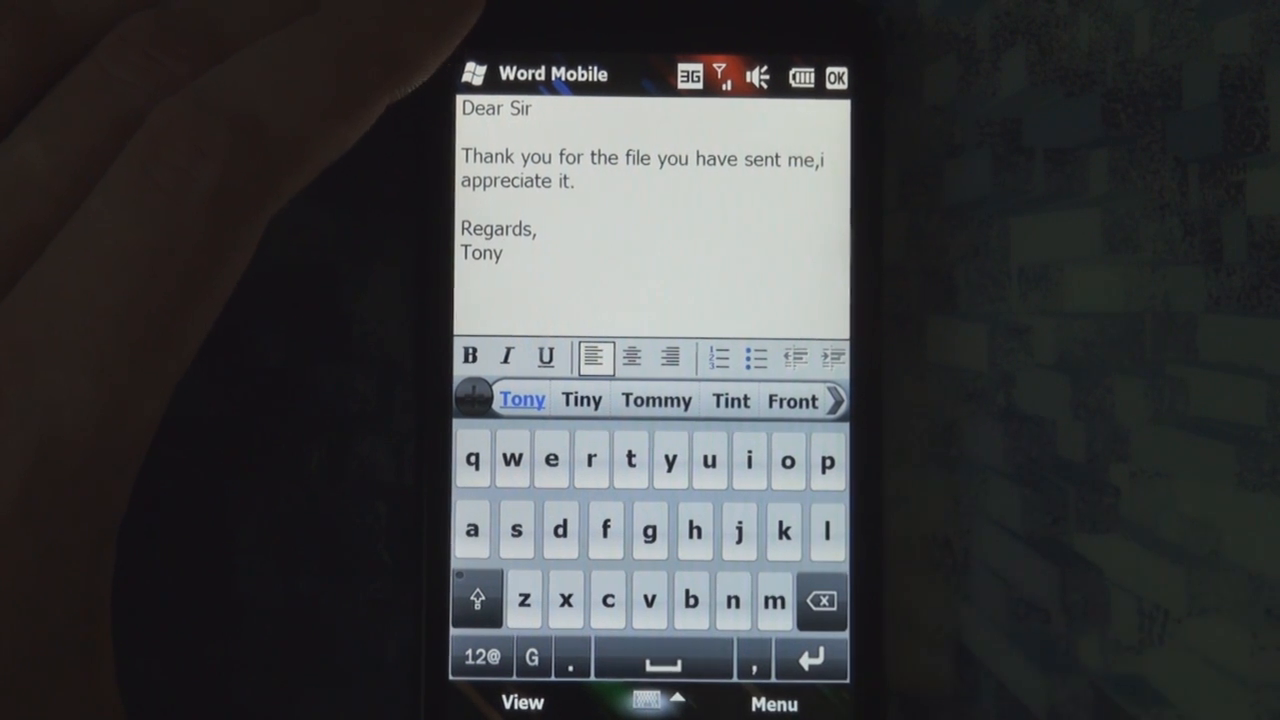